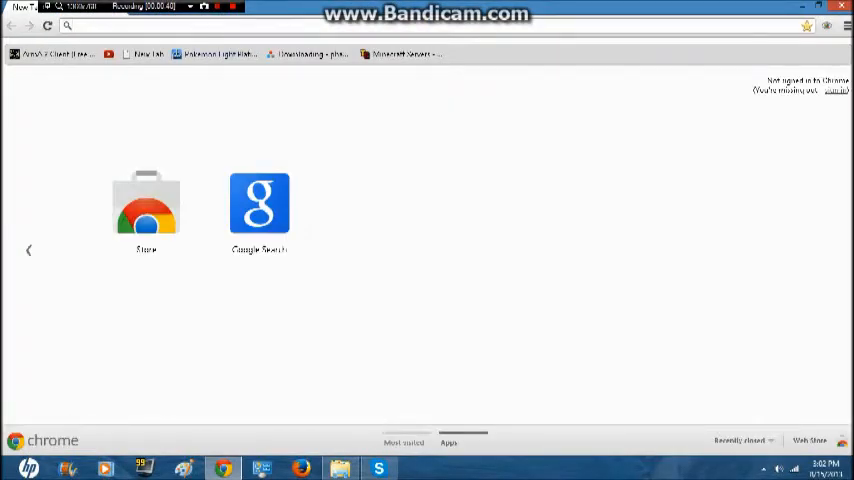
- Visit Optifine.net, skim the homepage, then start a new search for 'optifine'
{"action": "type", "text": "Optifine.net/home.php"}
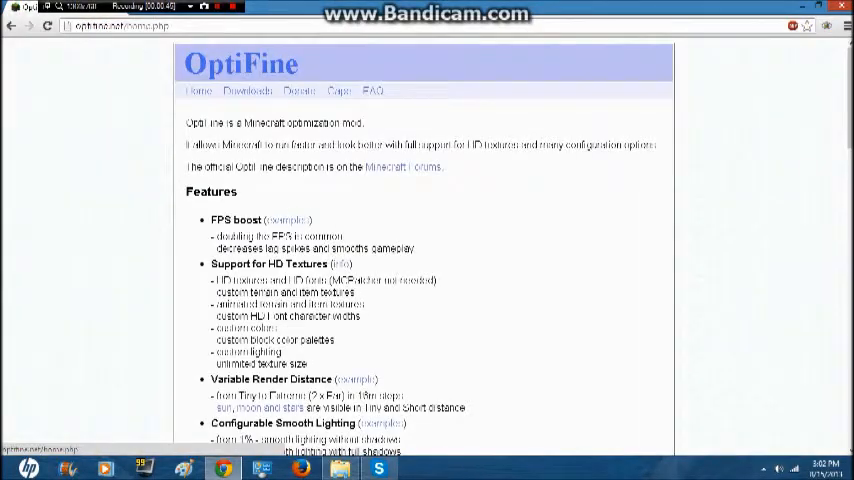
{"action": "scroll", "scroll_direction": "down", "scroll_amount": 3}
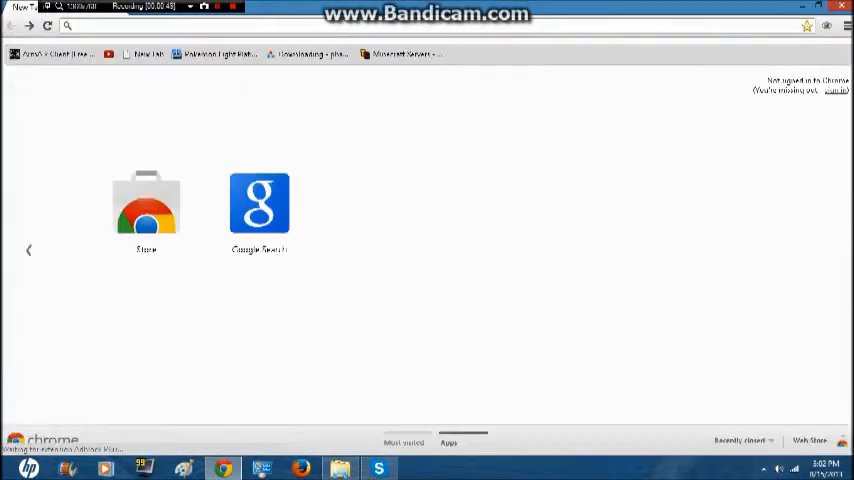
{"action": "type", "text": "optifine-hd-b4-fps-boost-hd-textures-aa-af-and-much-more/"}
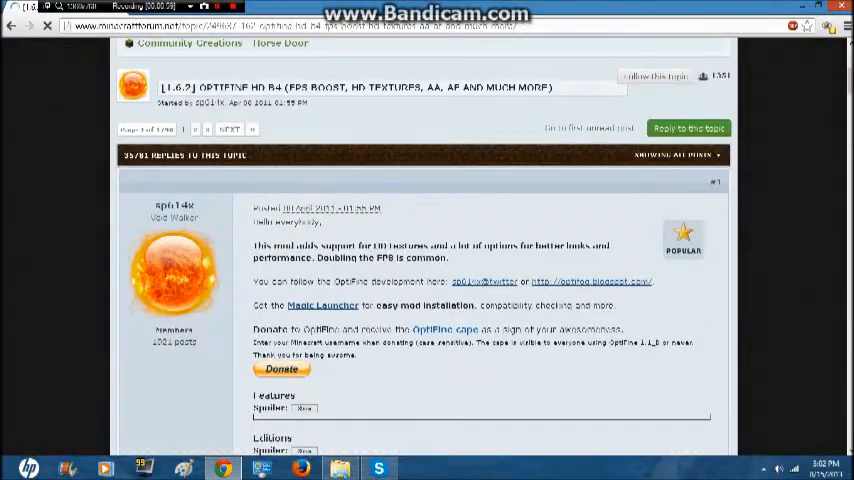
- Scroll the OptiFine HD B4 1.6.2 forum thread to the Ultra, Standard and Light download links
{"action": "scroll", "scroll_direction": "down", "scroll_amount": 3}
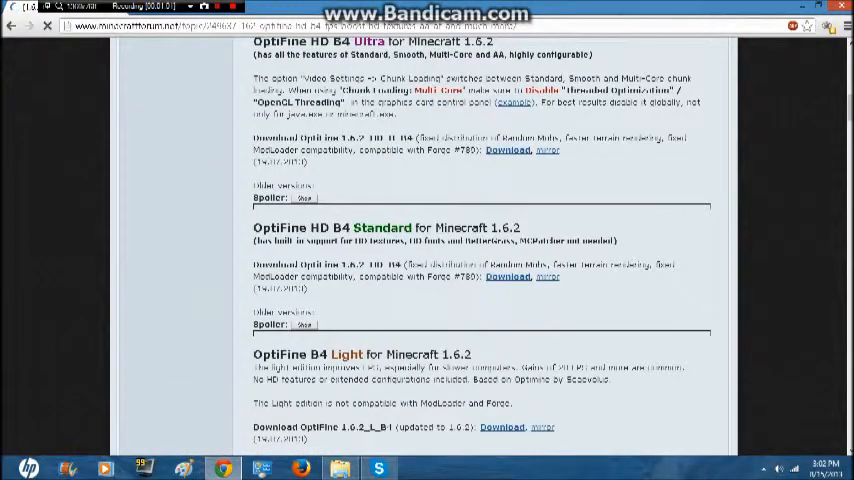
{"action": "scroll", "scroll_direction": "down", "scroll_amount": 3}
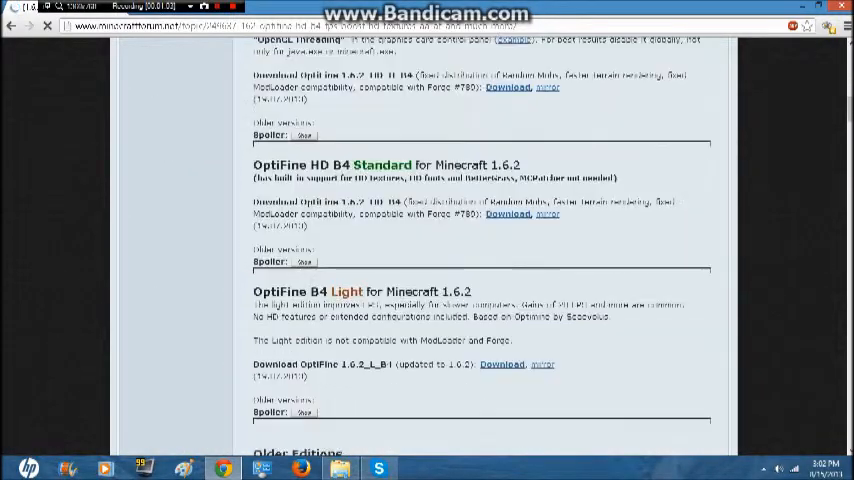
{"action": "scroll", "scroll_direction": "down", "scroll_amount": 3}
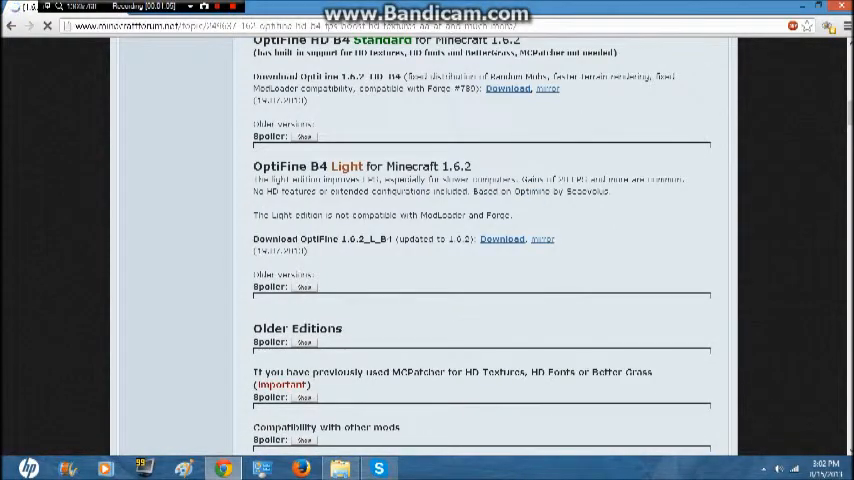
{"action": "scroll", "scroll_direction": "up", "scroll_amount": 3}
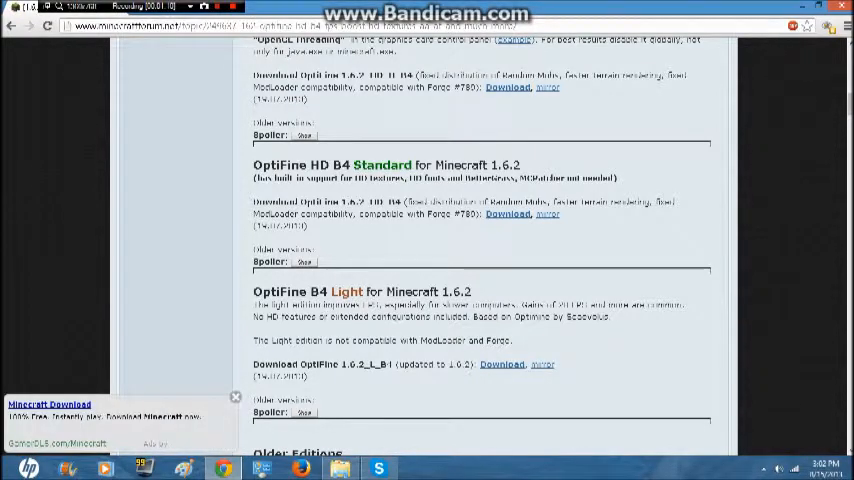
{"action": "scroll", "scroll_direction": "up", "scroll_amount": 3}
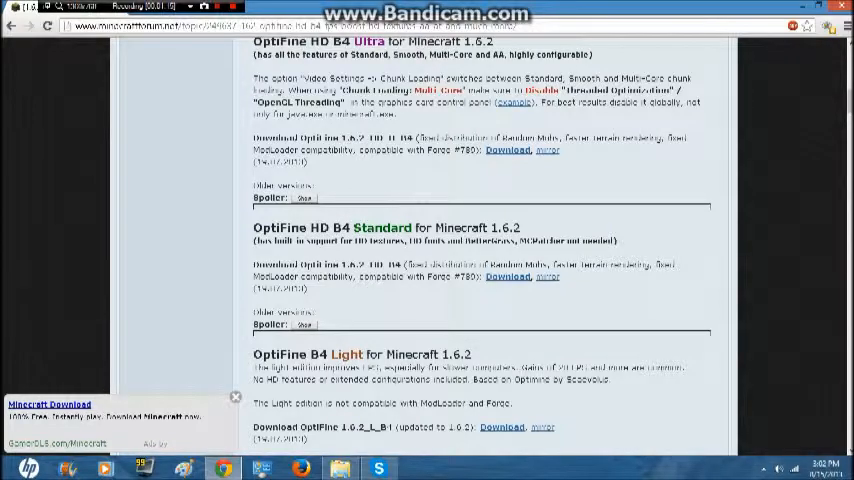
{"action": "scroll", "scroll_direction": "up", "scroll_amount": 3}
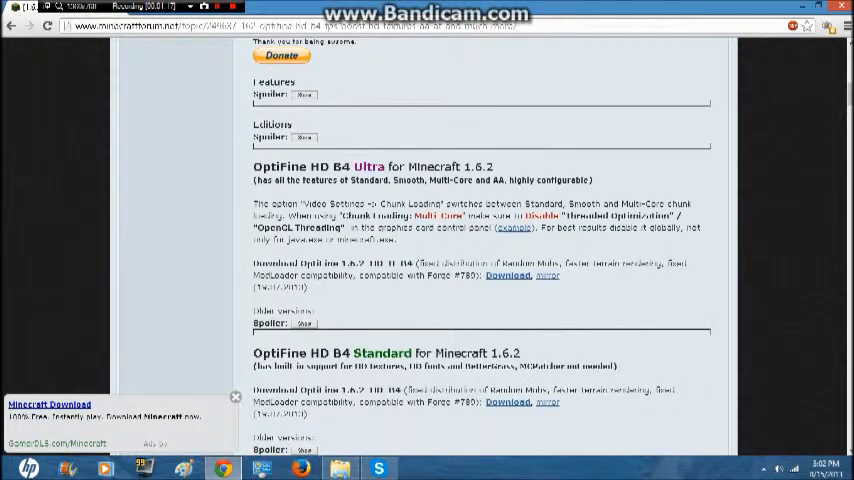
{"action": "scroll", "scroll_direction": "down", "scroll_amount": 3}
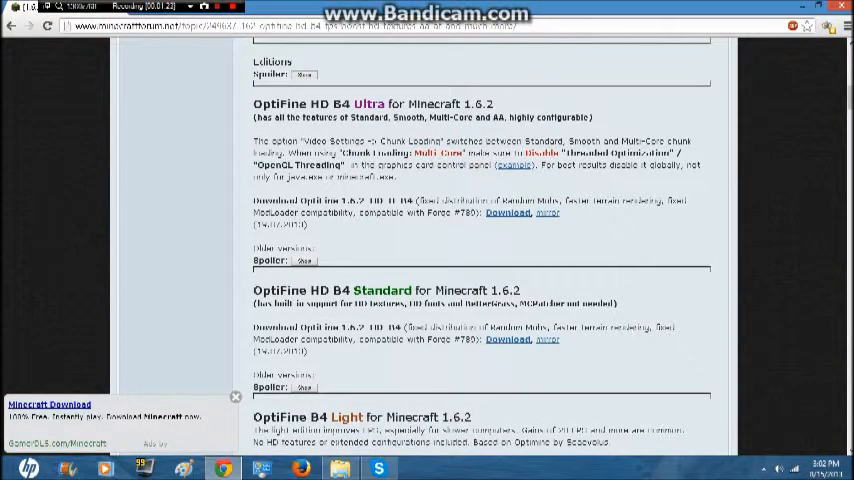
{"action": "scroll", "scroll_direction": "down", "scroll_amount": 3}
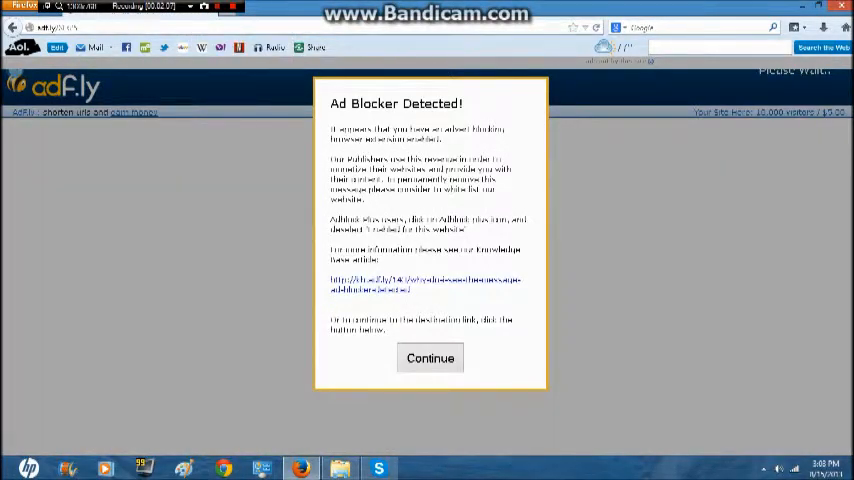
- Continue past the adf.ly Ad Blocker Detected notices until the OptiFine file downloads
{"action": "left_click", "coordinate": [430, 358]}
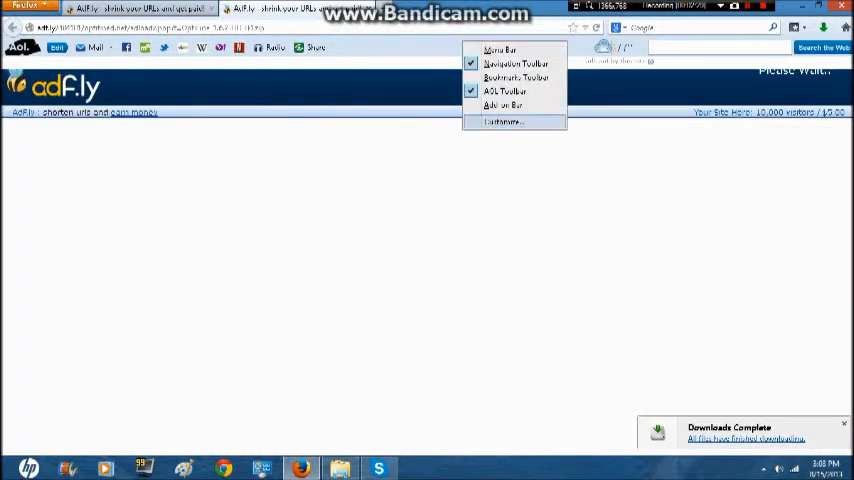
{"action": "left_click", "coordinate": [504, 91]}
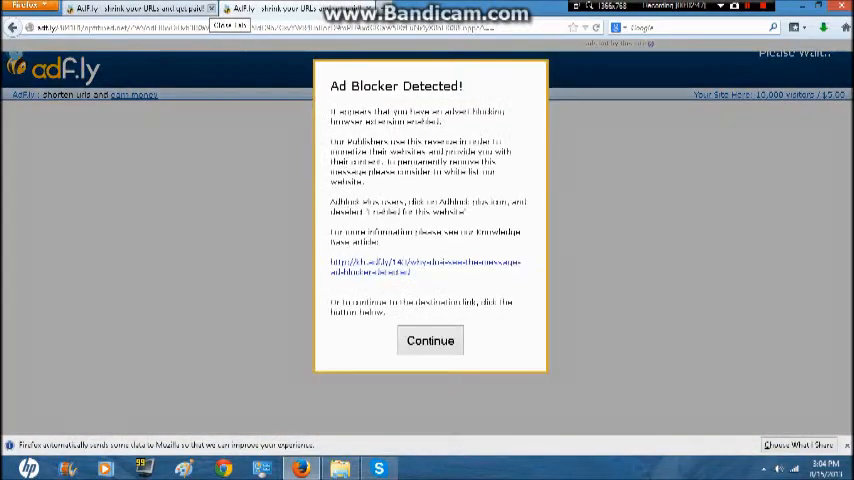
{"action": "left_click", "coordinate": [430, 340]}
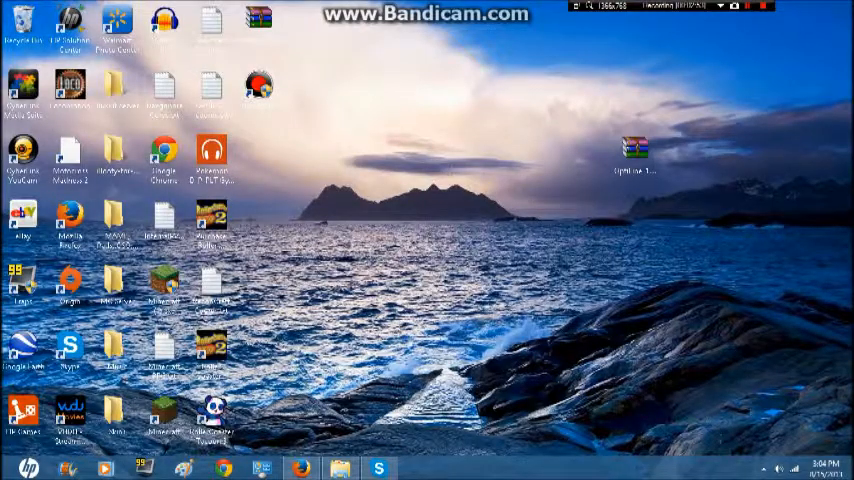
- Navigate from AppData\Roaming into .minecraft and then into its versions folder
{"action": "left_click_drag", "start_coordinate": [635, 150], "coordinate": [447, 150]}
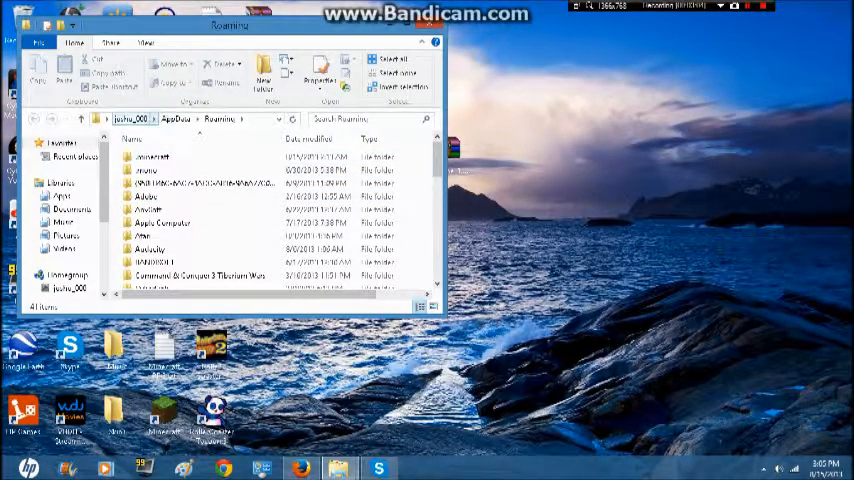
{"action": "left_click", "coordinate": [150, 156]}
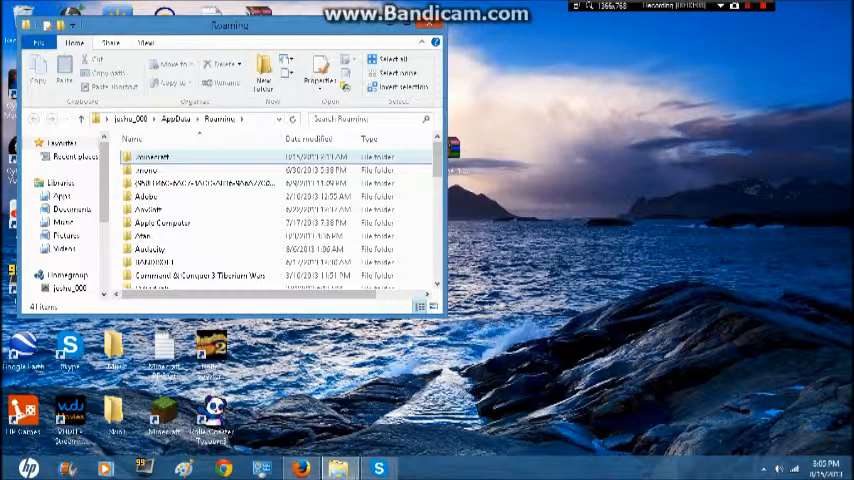
{"action": "double_click", "coordinate": [150, 156]}
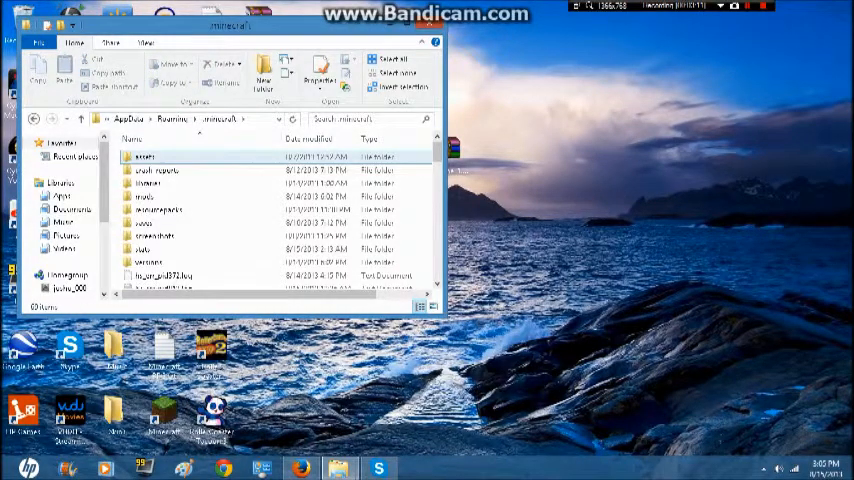
{"action": "double_click", "coordinate": [150, 262]}
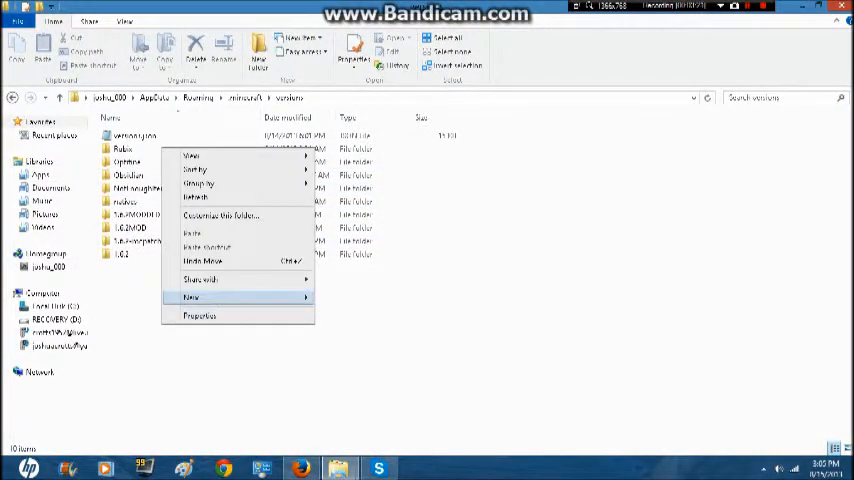
- Create the 1.6.2Mod1 copy of the 1.6.2 folder, using Undo Delete to restore the removed folder
{"action": "left_click", "coordinate": [191, 297]}
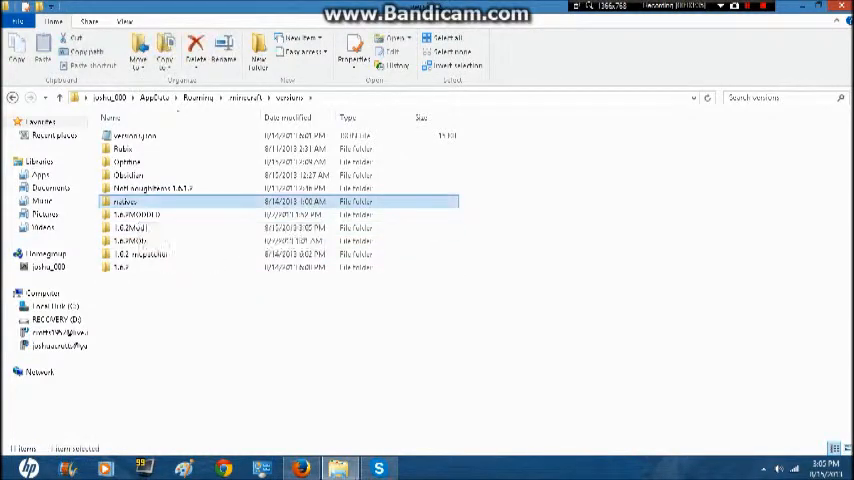
{"action": "right_click", "coordinate": [175, 200]}
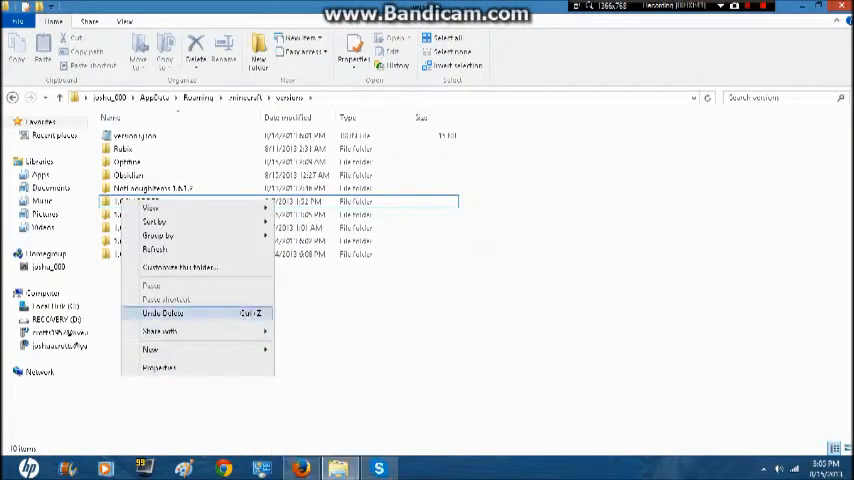
{"action": "left_click", "coordinate": [163, 313]}
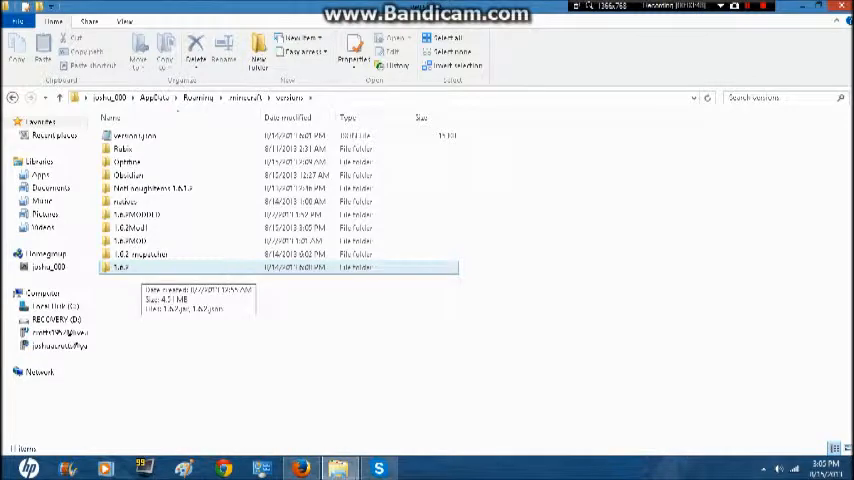
- Inside the 1.6.2Mod1 folder, rename 1.6.2.jar and 1.6.2.json to 1.6.2Mod1
{"action": "double_click", "coordinate": [120, 267]}
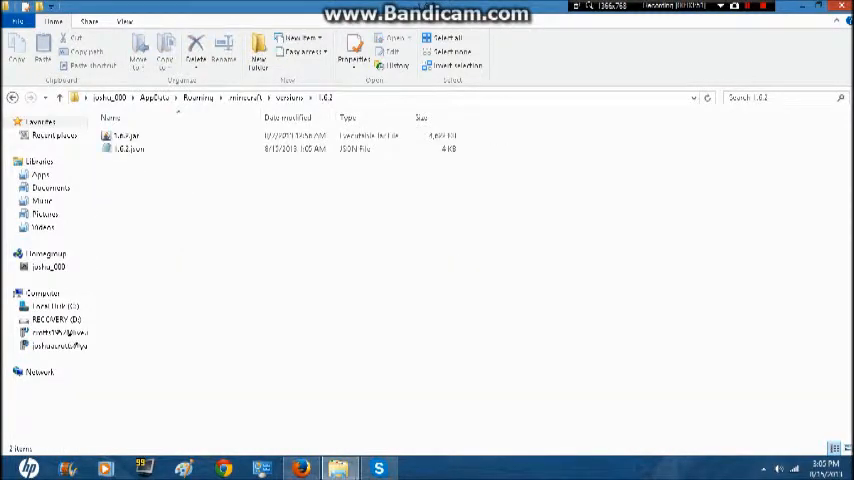
{"action": "right_click", "coordinate": [128, 142]}
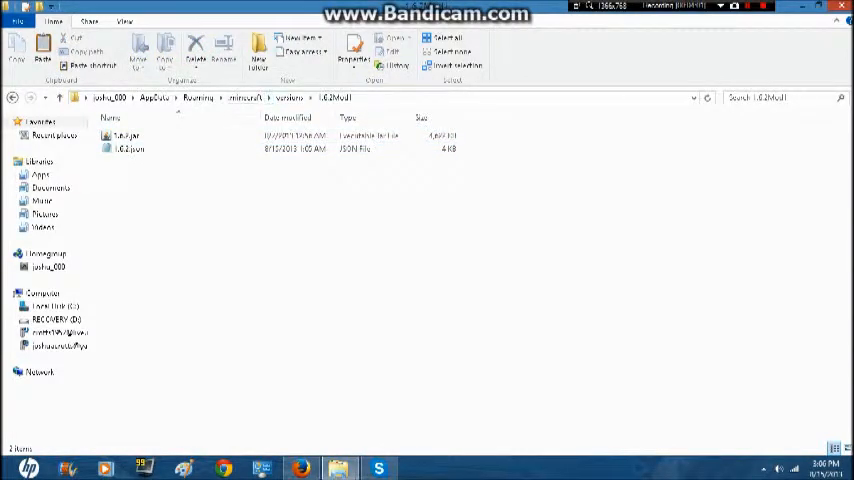
{"action": "left_click", "coordinate": [125, 135]}
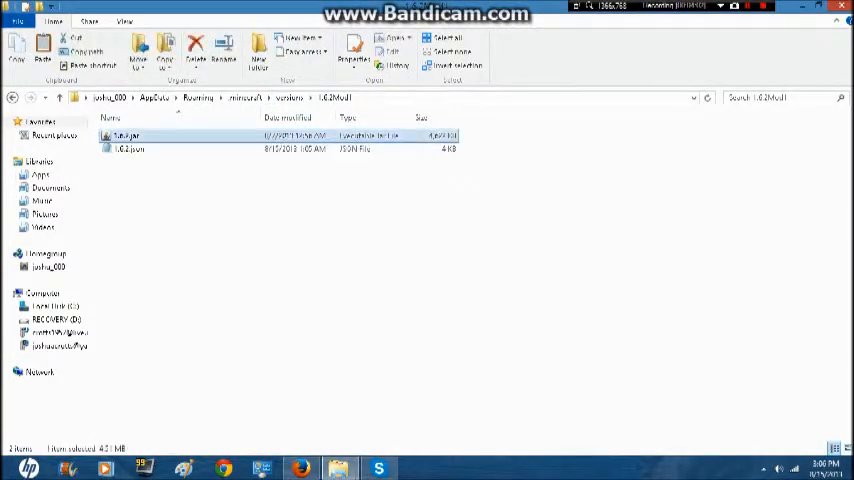
{"action": "double_click", "coordinate": [128, 135]}
{"action": "type", "text": "Mod1"}
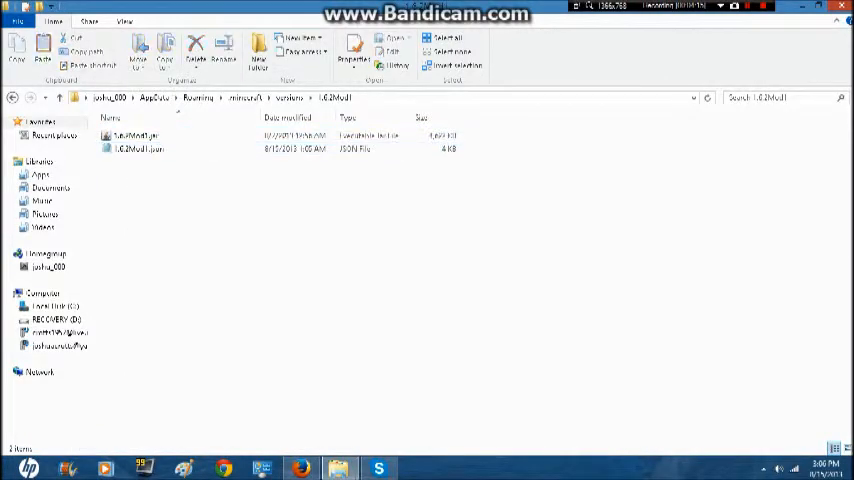
{"action": "right_click", "coordinate": [135, 135]}
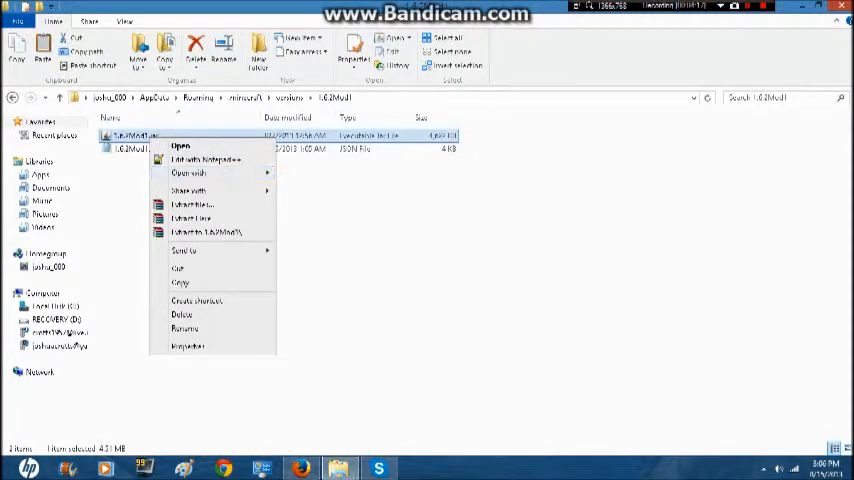
- Edit the id line of 1.6.2Mod1.json in Notepad so 1.6.2 becomes 1.6.2Mod1
{"action": "left_click", "coordinate": [203, 160]}
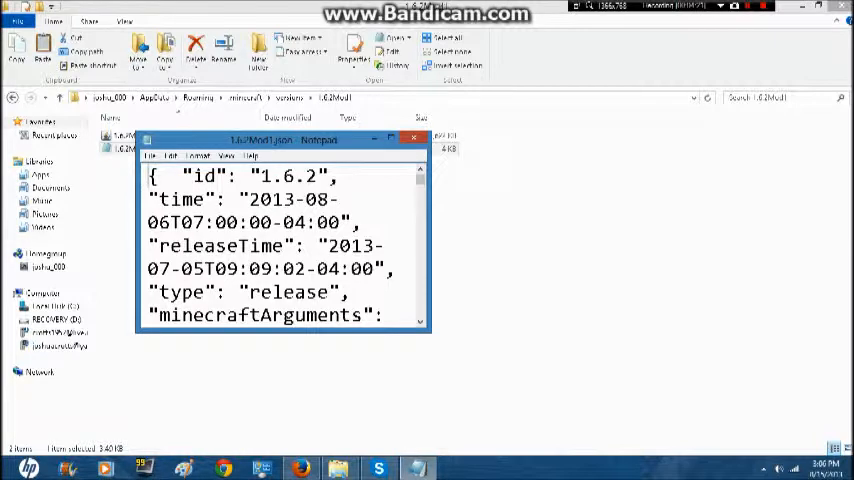
{"action": "double_click", "coordinate": [288, 176]}
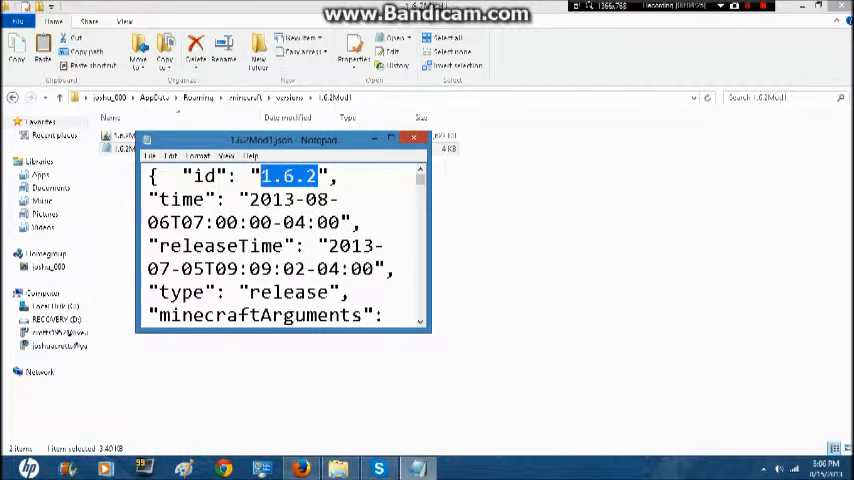
{"action": "type", "text": "Mod1"}
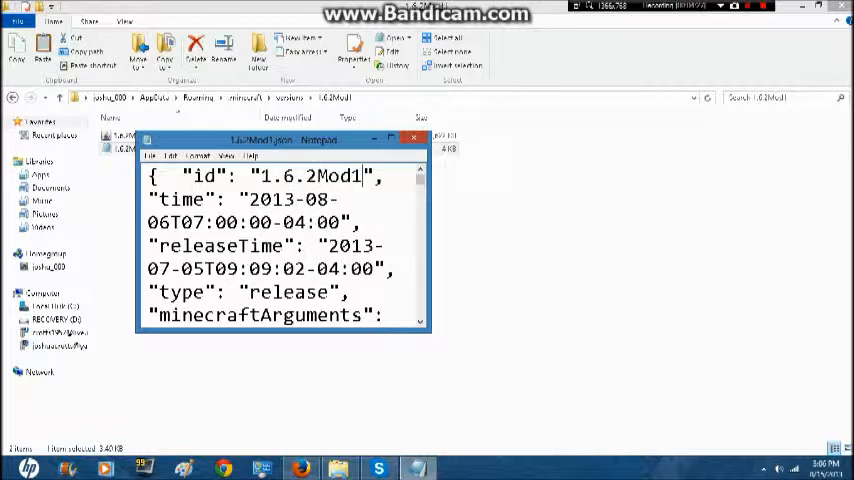
{"action": "left_click", "coordinate": [150, 156]}
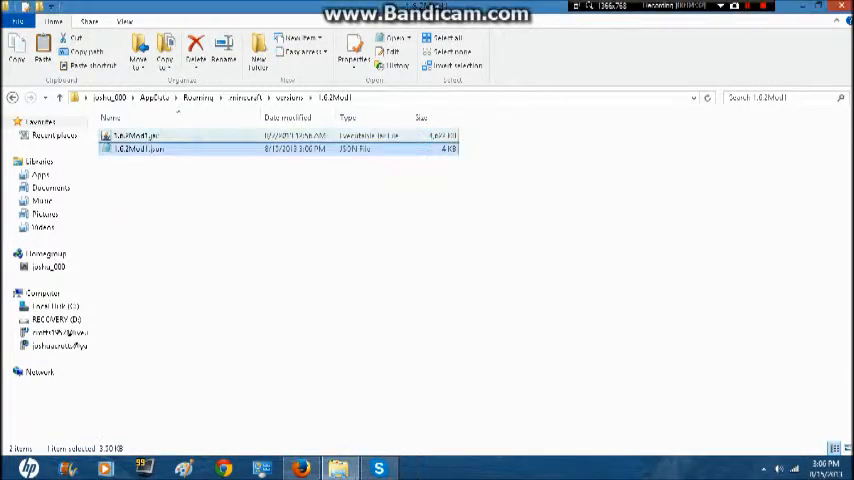
- Open 1.6.2Mod1.jar in WinRAR and delete its META-INF folder, confirming with Yes
{"action": "right_click", "coordinate": [135, 135]}
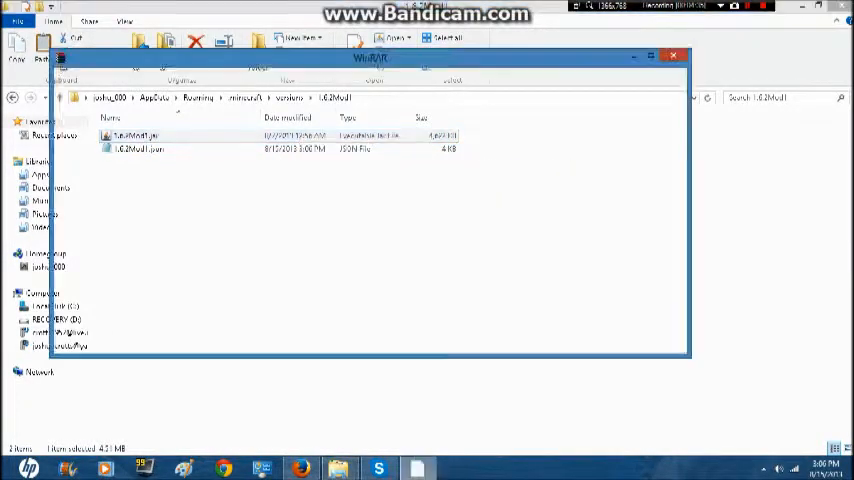
{"action": "double_click", "coordinate": [135, 135]}
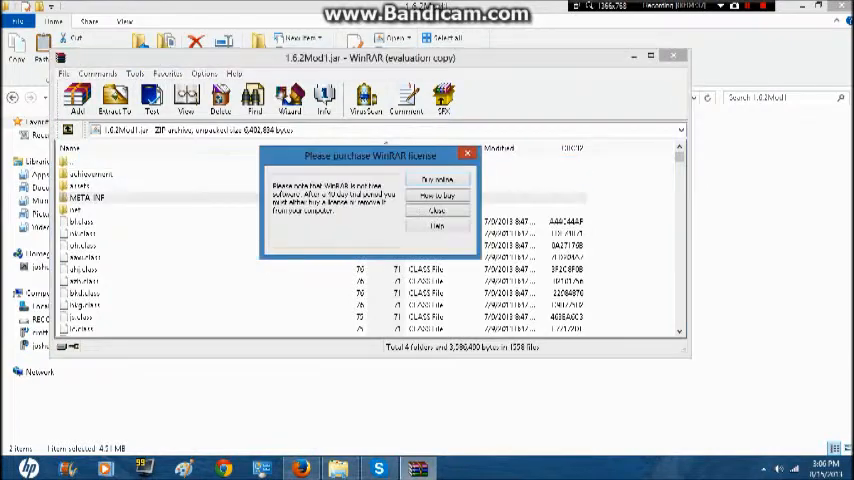
{"action": "right_click", "coordinate": [87, 197]}
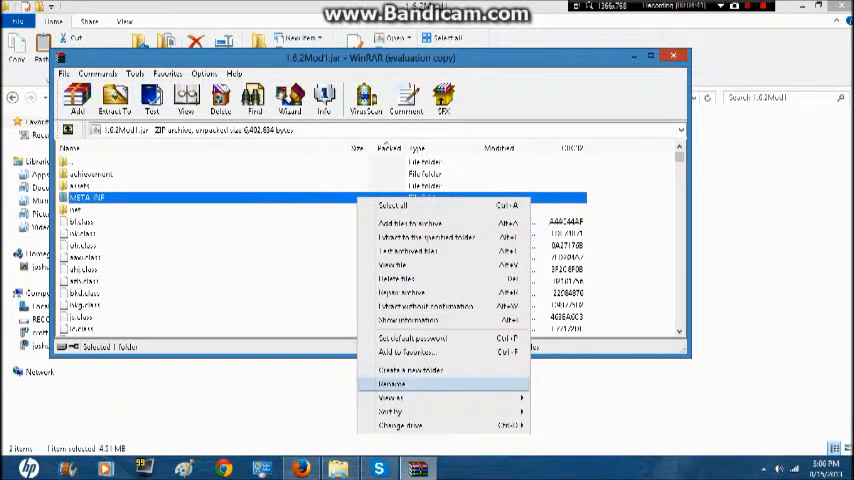
{"action": "left_click", "coordinate": [397, 278]}
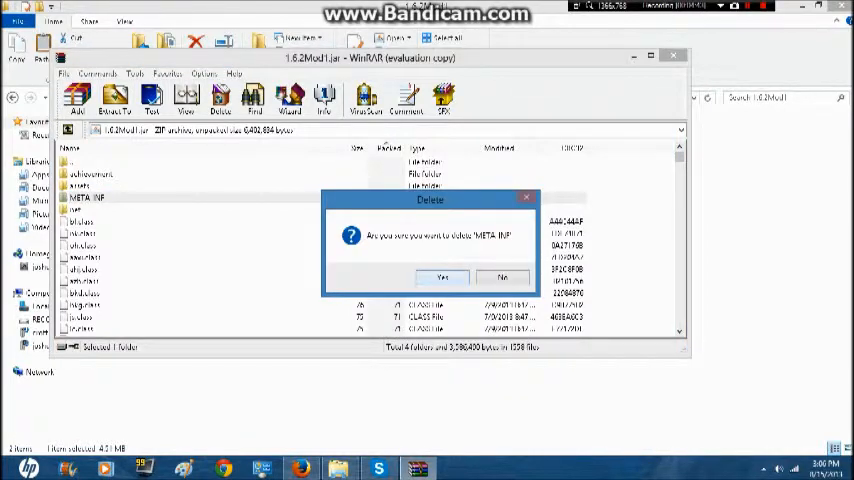
{"action": "left_click", "coordinate": [442, 277]}
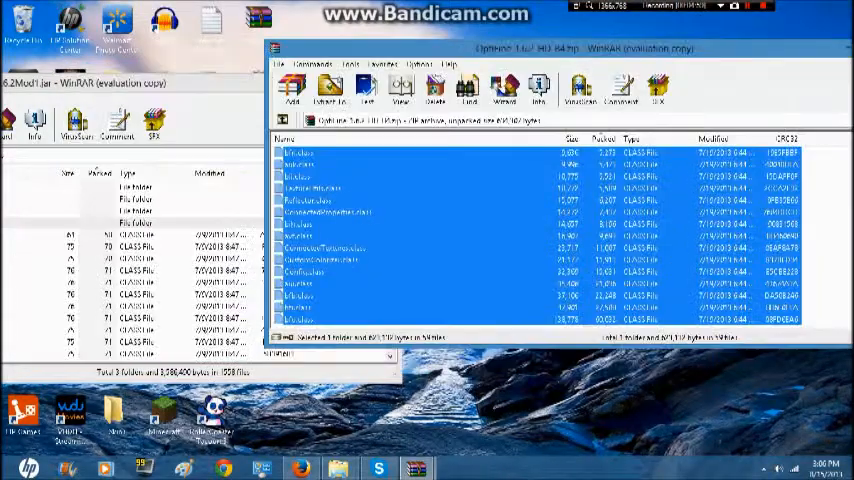
- Drop the selected OptiFine class files into 1.6.2Mod1.jar and confirm the Archive name and parameters dialog
{"action": "left_click", "coordinate": [291, 87]}
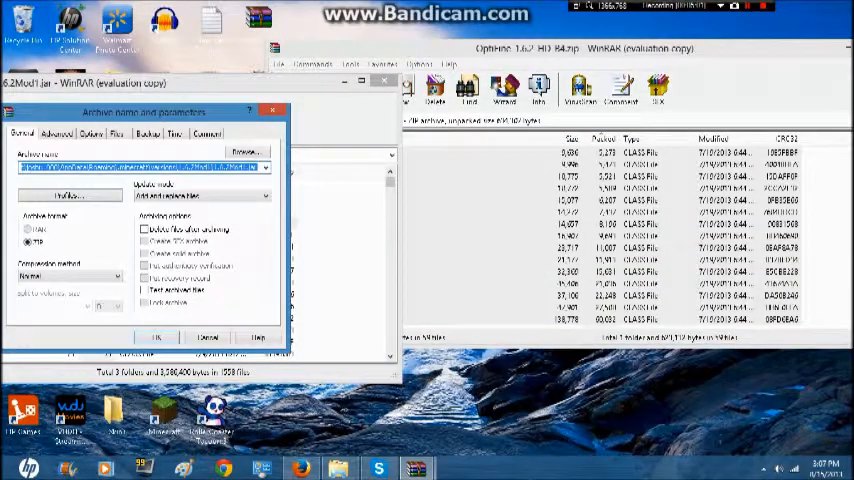
{"action": "left_click", "coordinate": [157, 337]}
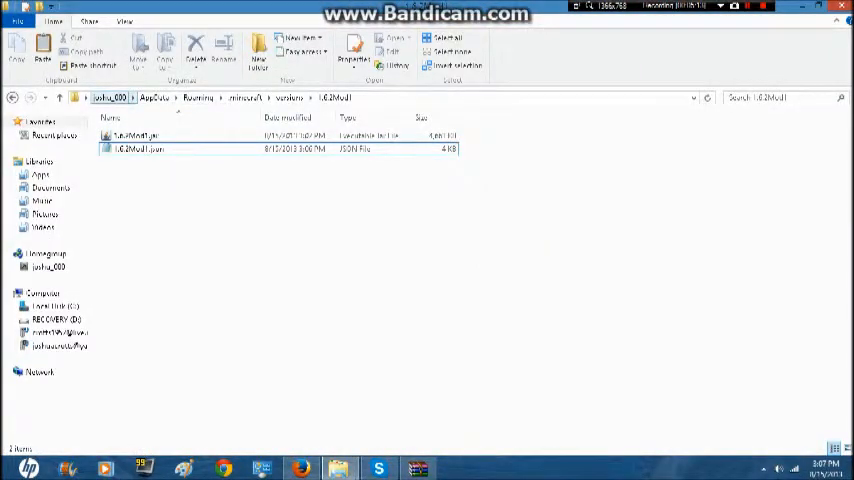
- Reopen 1.6.2Mod1.jar in WinRAR to review its folders, then close the archive window
{"action": "left_click", "coordinate": [109, 97]}
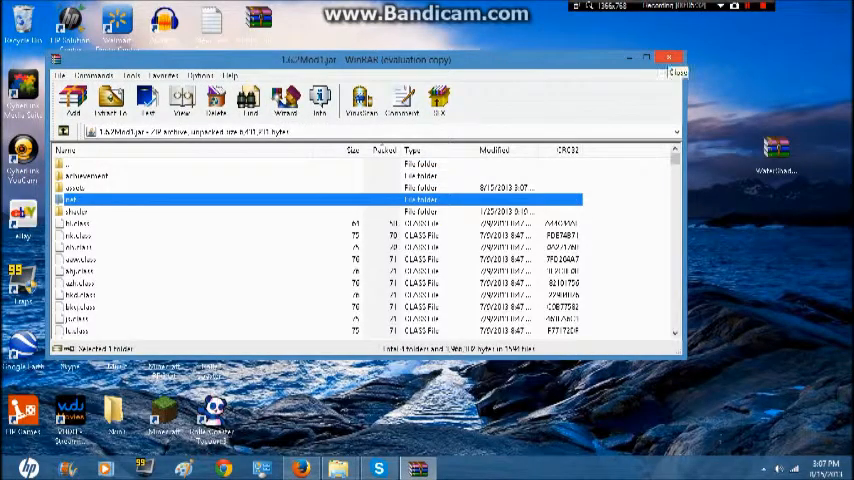
{"action": "left_click", "coordinate": [668, 57]}
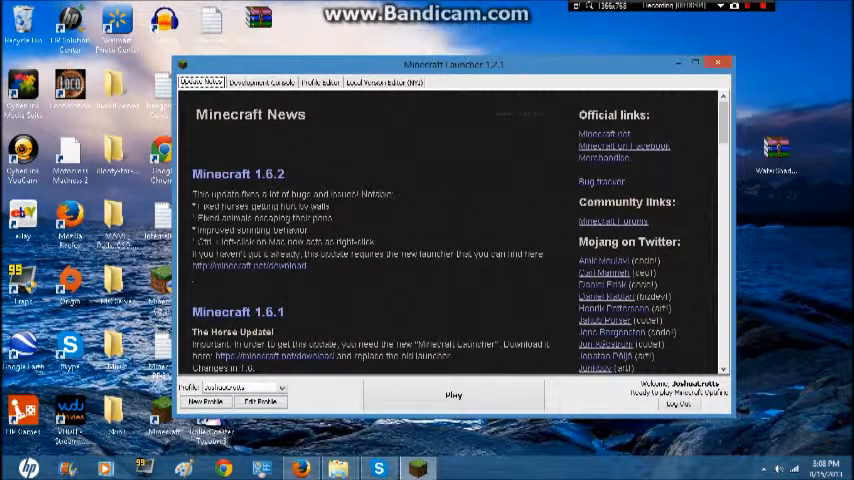
- Edit the profile's version, save it and launch the game, which crashes to a report
{"action": "left_click", "coordinate": [260, 401]}
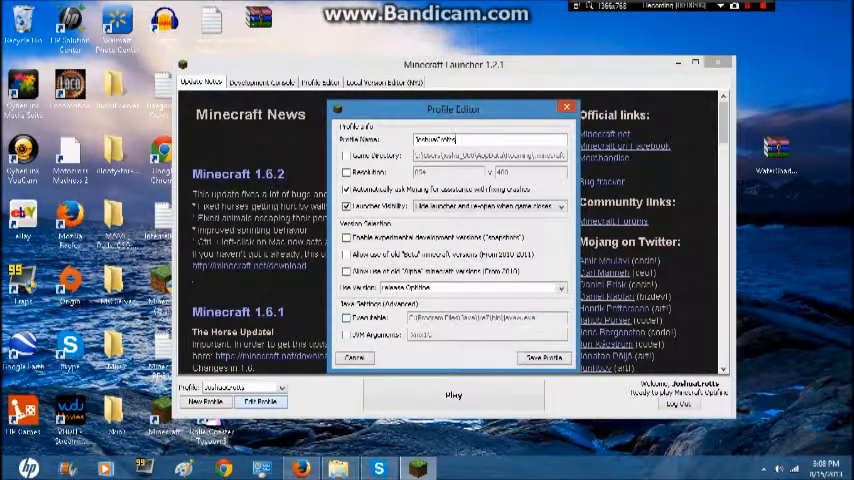
{"action": "left_click", "coordinate": [561, 288]}
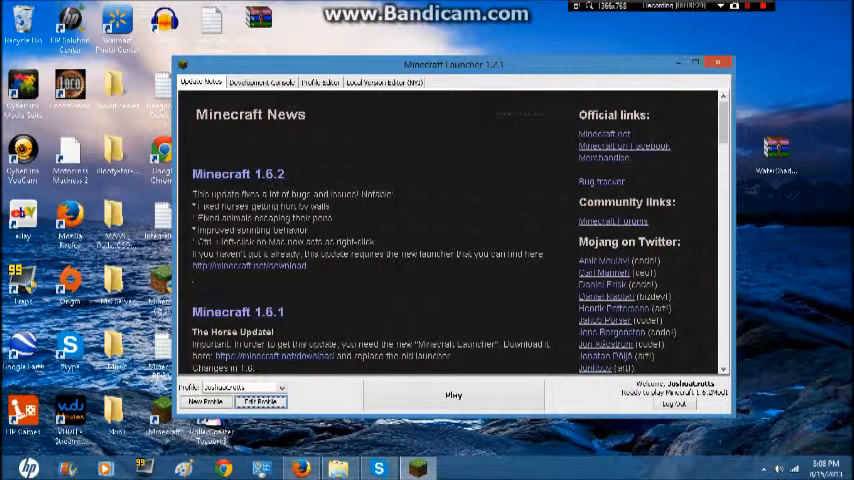
{"action": "left_click", "coordinate": [718, 62]}
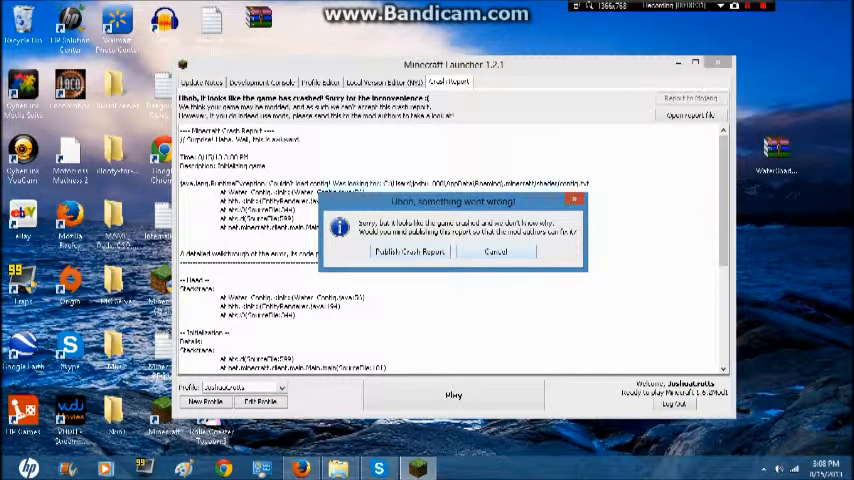
- Cancel the crash-report prompt and relaunch to reach the Minecraft 1.6.2 title screen
{"action": "left_click", "coordinate": [494, 251]}
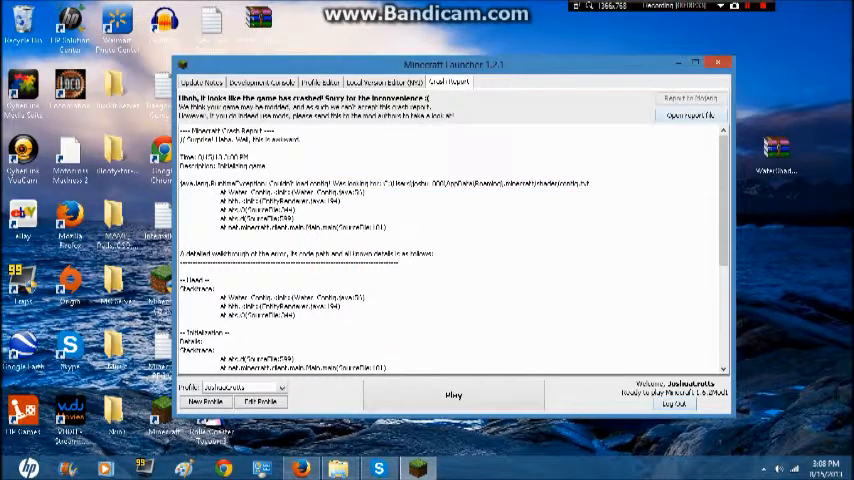
{"action": "left_click", "coordinate": [453, 395]}
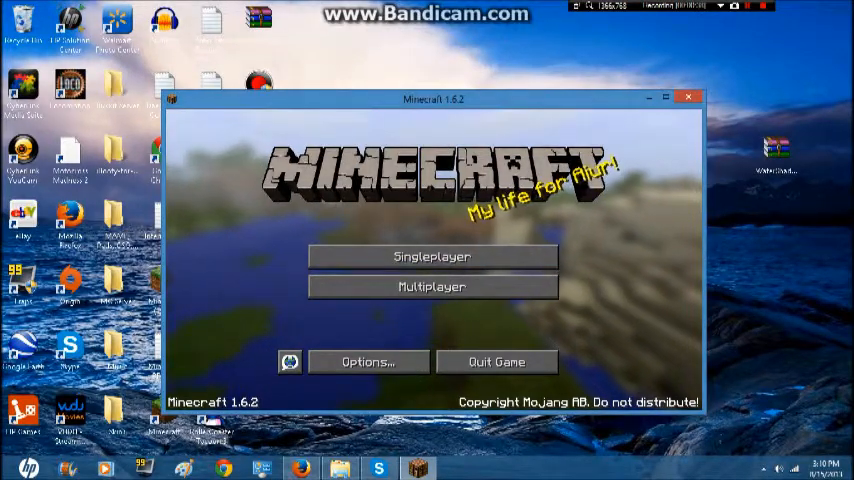
- Load a saved singleplayer world from the world list
{"action": "left_click", "coordinate": [432, 256]}
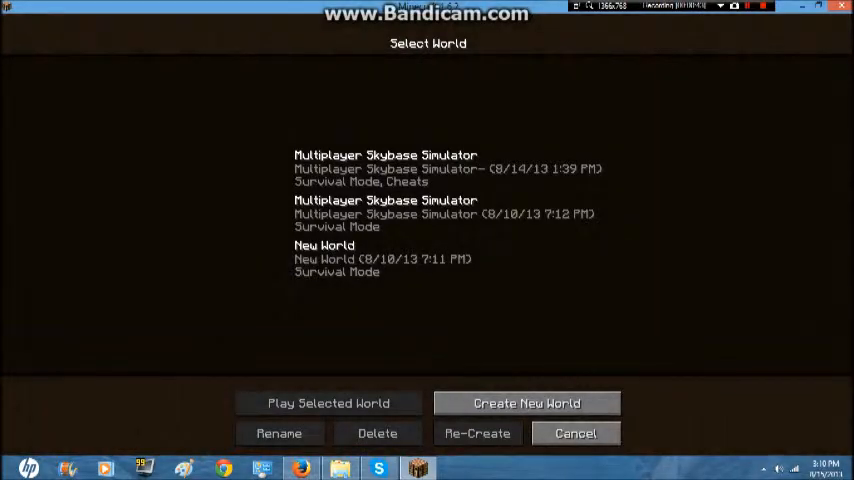
{"action": "left_click", "coordinate": [575, 433]}
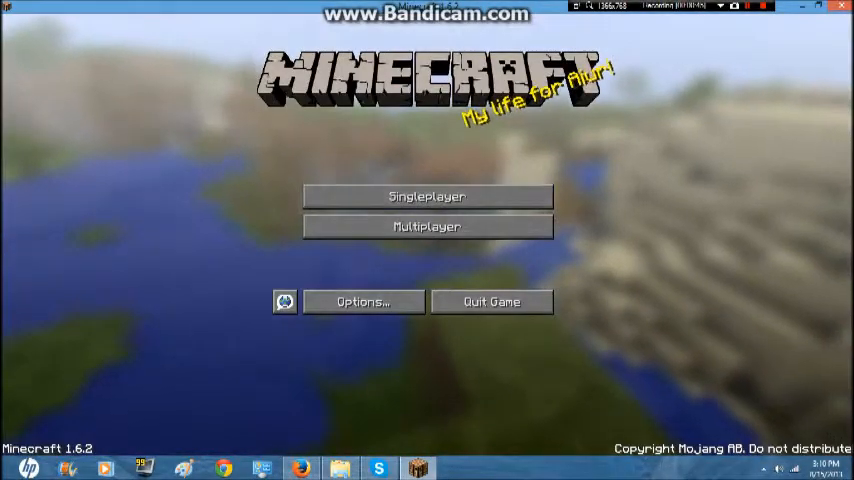
{"action": "left_click", "coordinate": [427, 196]}
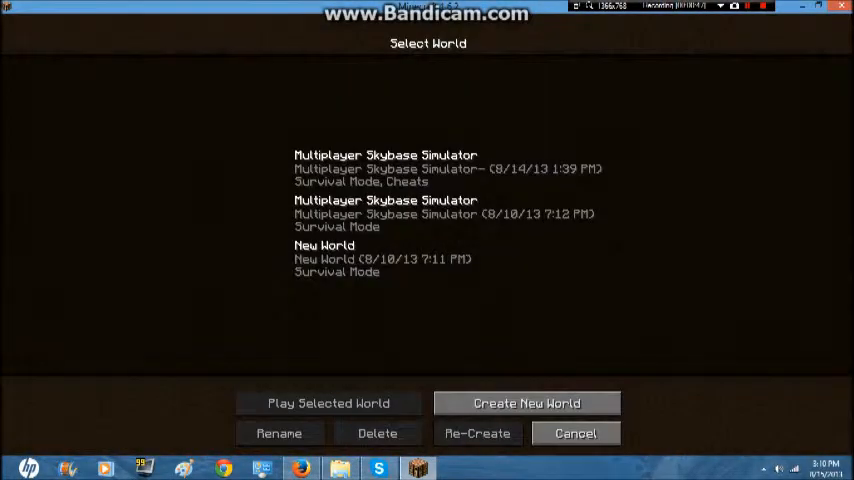
{"action": "left_click", "coordinate": [427, 258]}
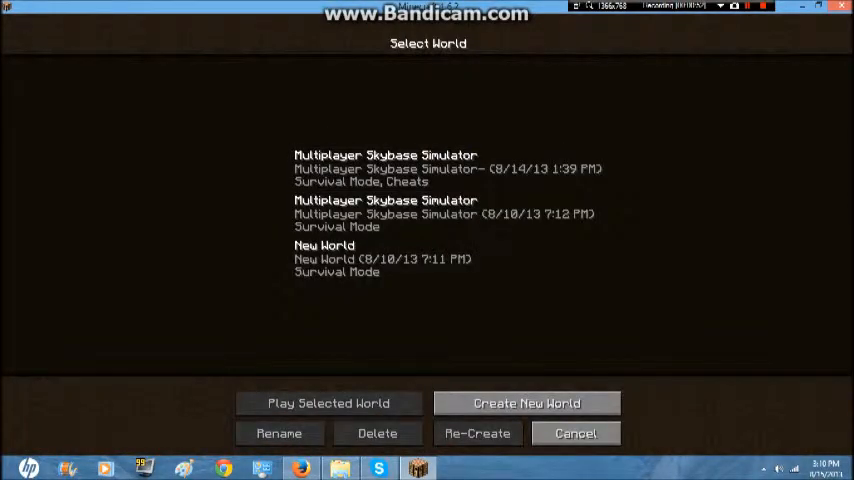
{"action": "left_click", "coordinate": [329, 403]}
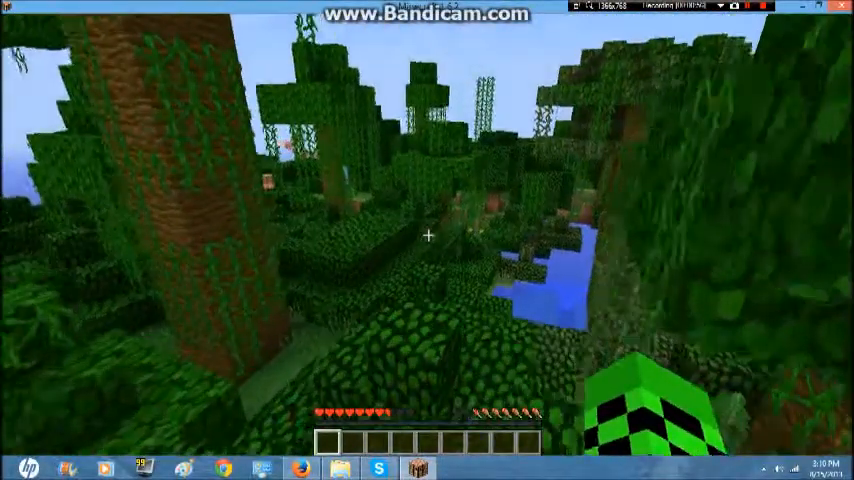
{"action": "mouse_move", "coordinate": [427, 235]}
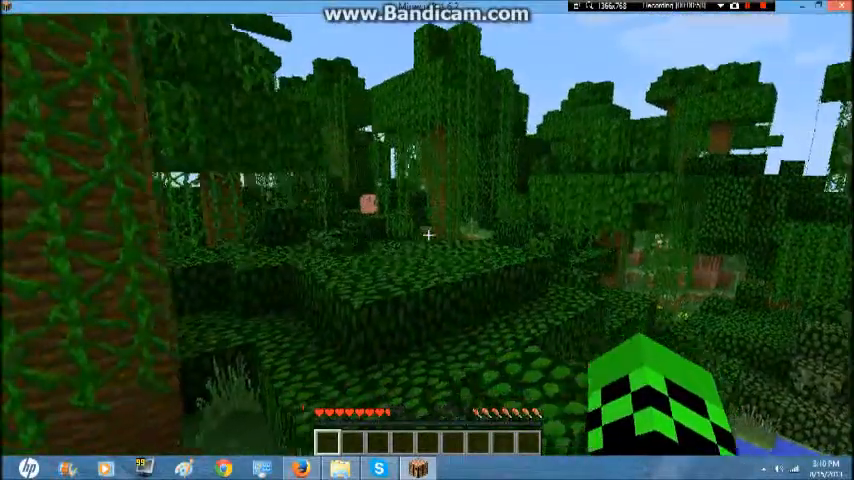
{"action": "mouse_move", "coordinate": [427, 235]}
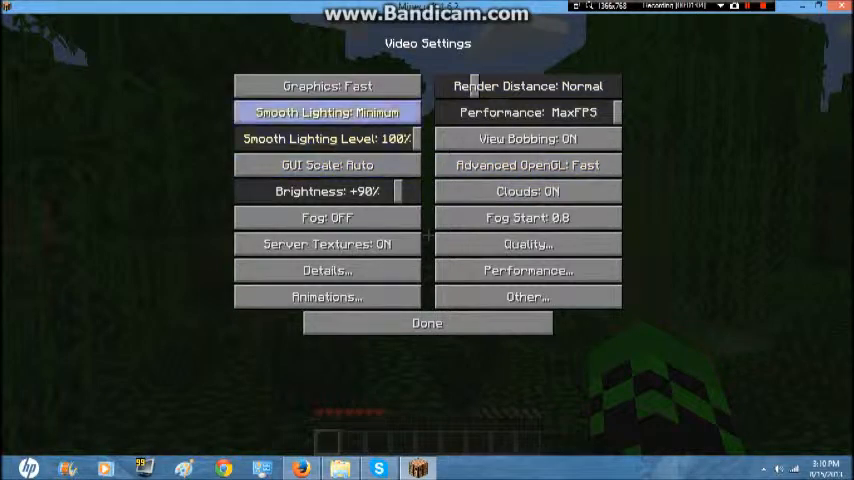
- Leave the video settings, resume play, then save the world and quit to the title
{"action": "left_click", "coordinate": [326, 270]}
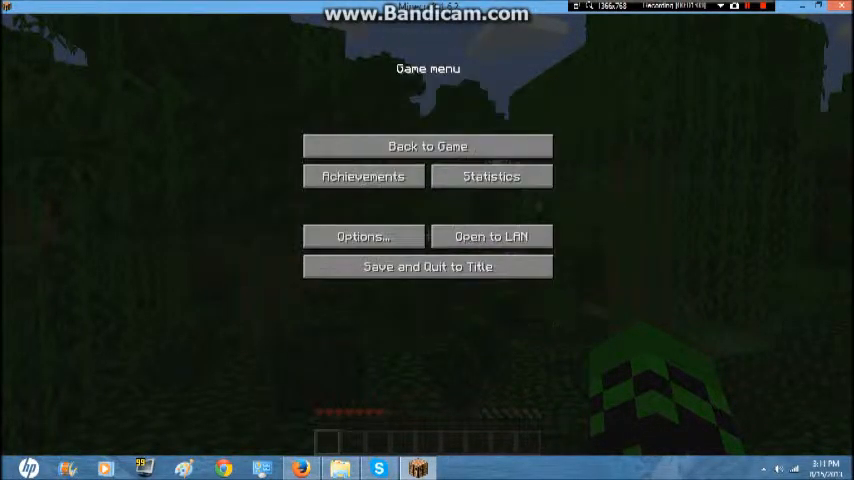
{"action": "left_click", "coordinate": [427, 145]}
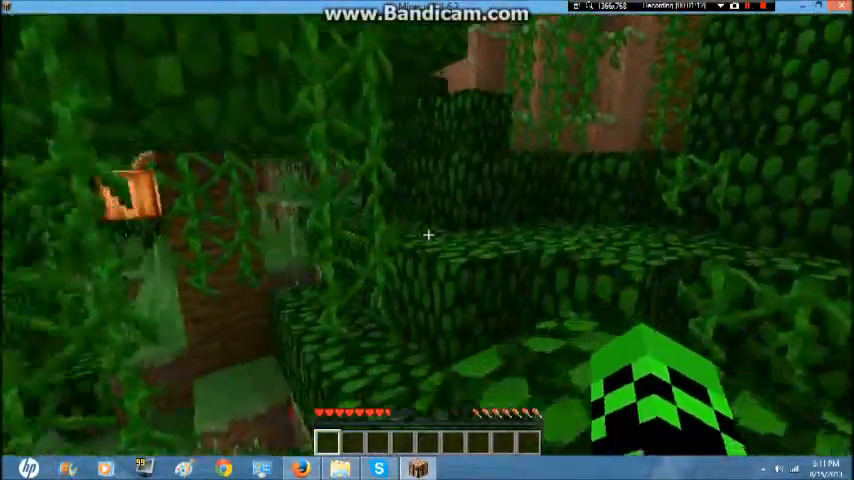
{"action": "key", "text": "Escape"}
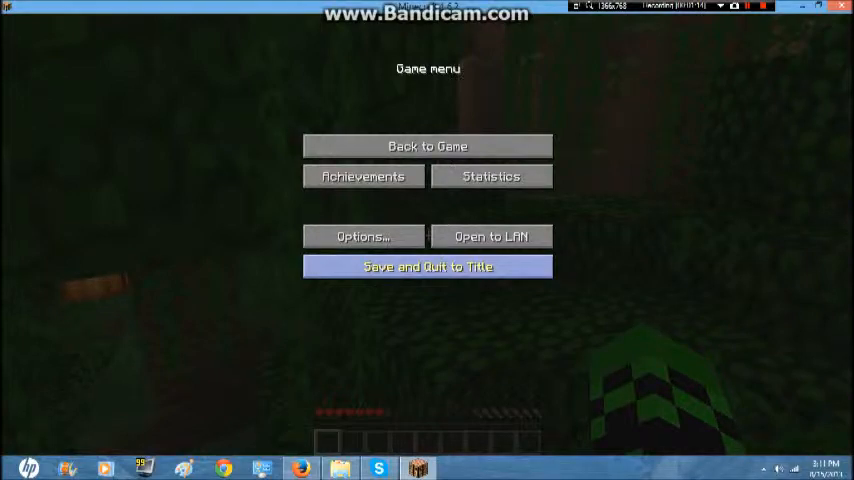
{"action": "left_click", "coordinate": [427, 266]}
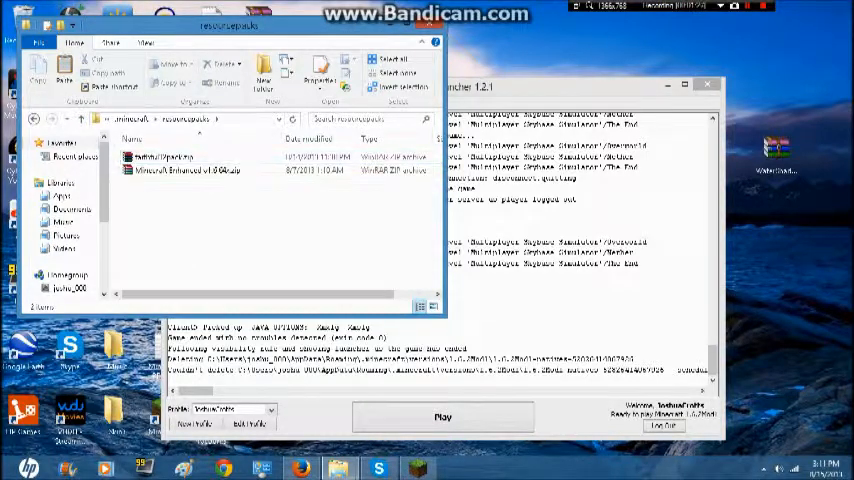
- Show the resourcepacks folder with the faithful32pack and Minecraft Enhanced archives
{"action": "left_click", "coordinate": [185, 170]}
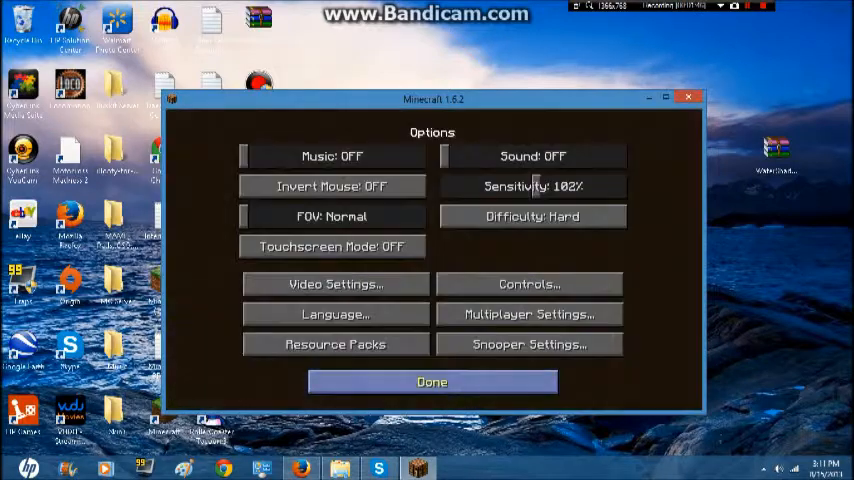
- View the installed resource packs list, then show the profile's available game versions
{"action": "left_click", "coordinate": [335, 344]}
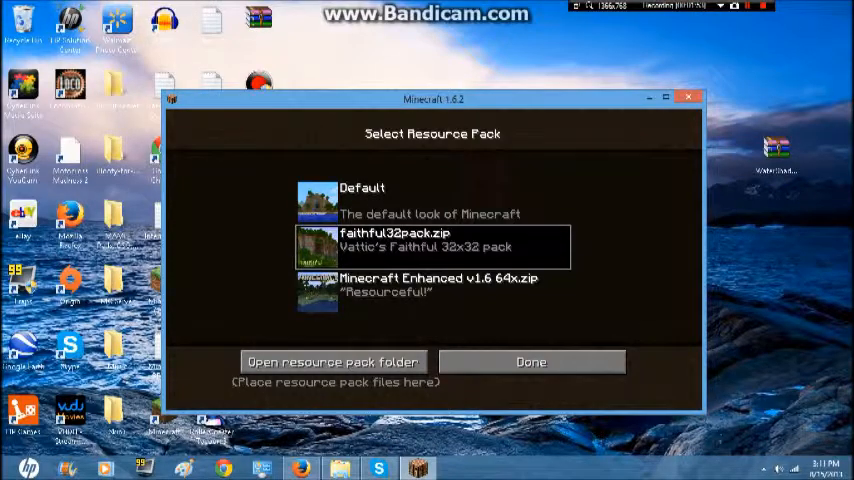
{"action": "left_click", "coordinate": [531, 361]}
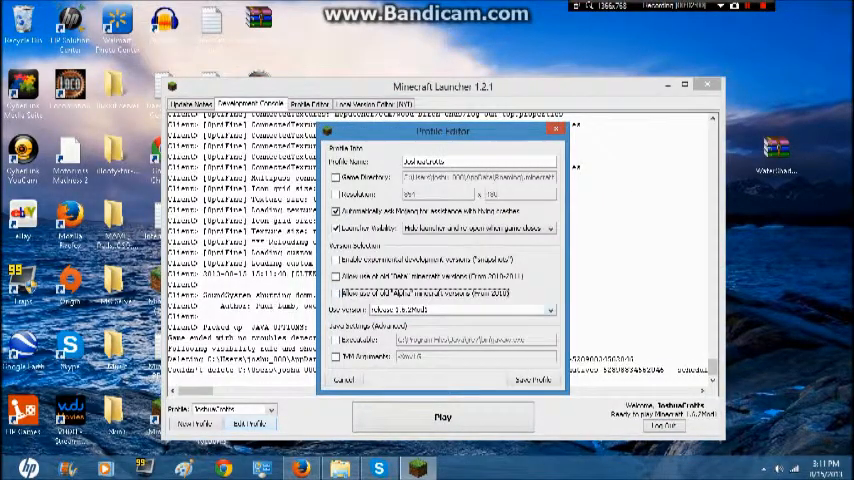
{"action": "left_click", "coordinate": [548, 309]}
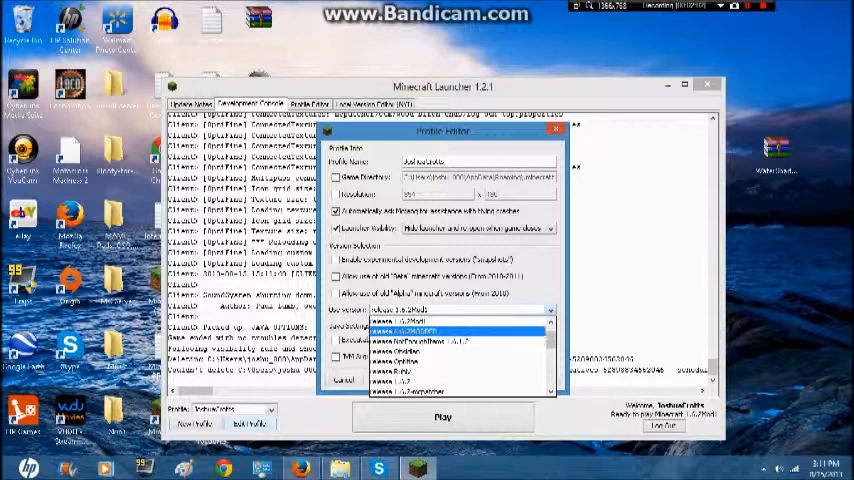